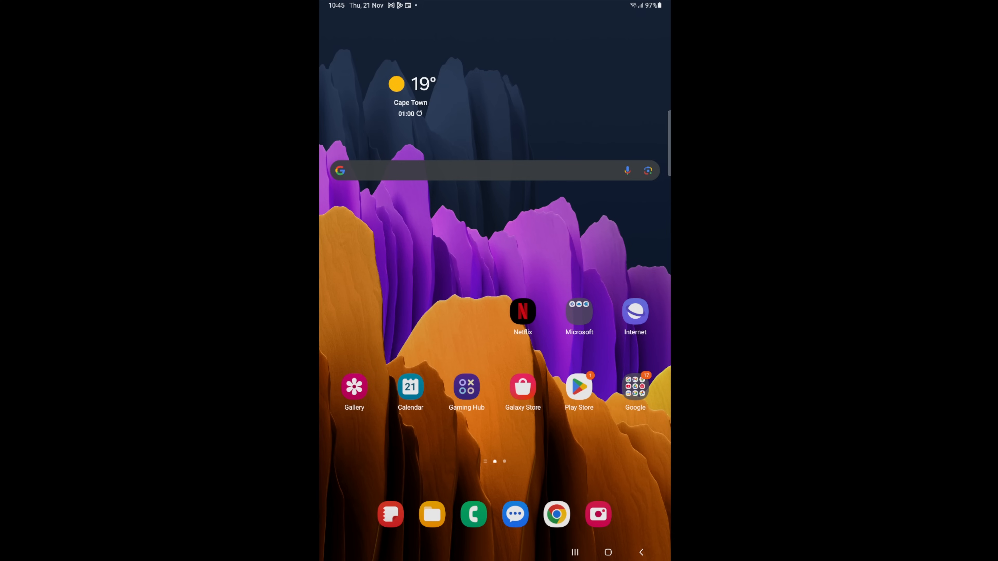
Step: Search 'xiaomi' in Google Play Store and install the Xiaomi Home app
left_click(579, 386)
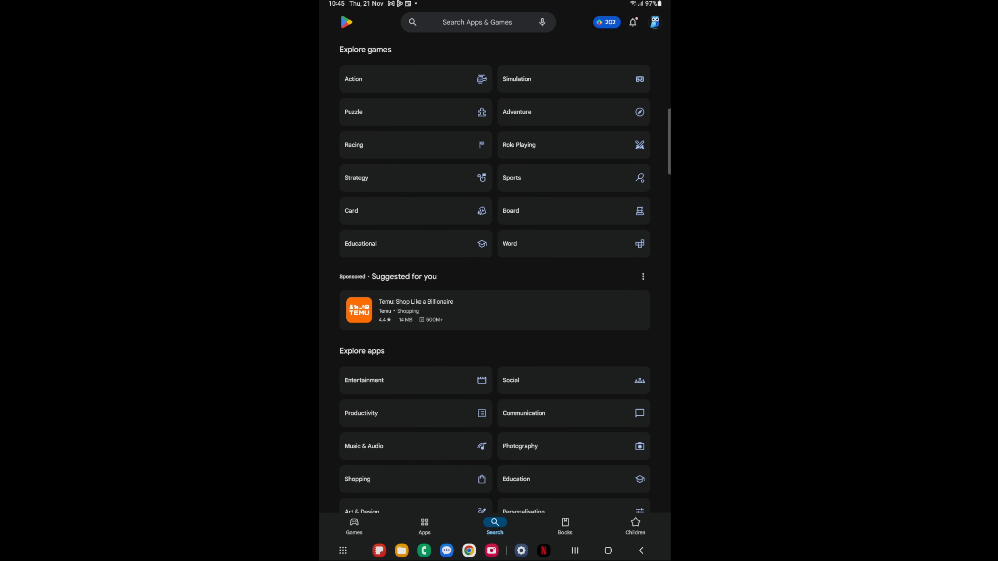
type("xi")
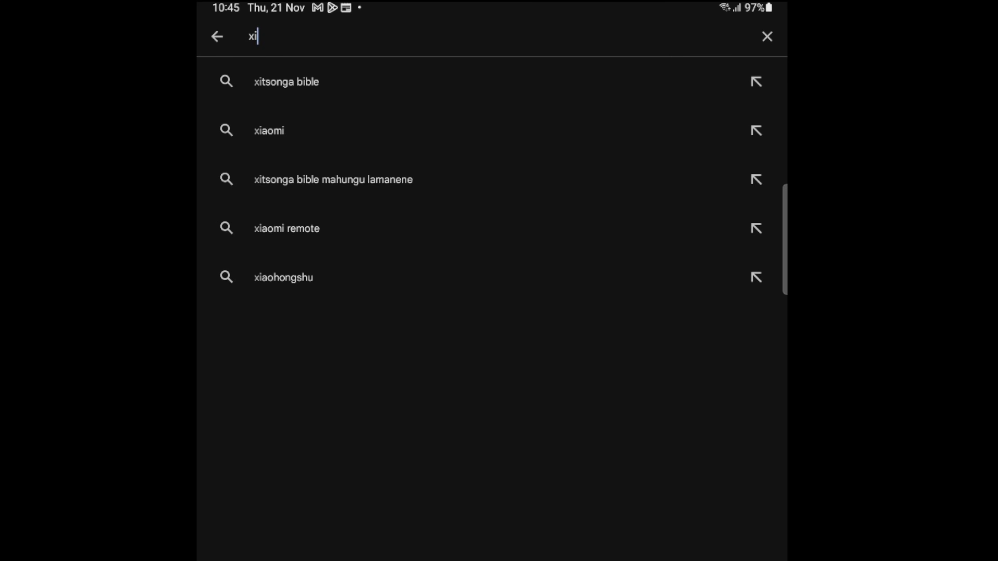
left_click(268, 130)
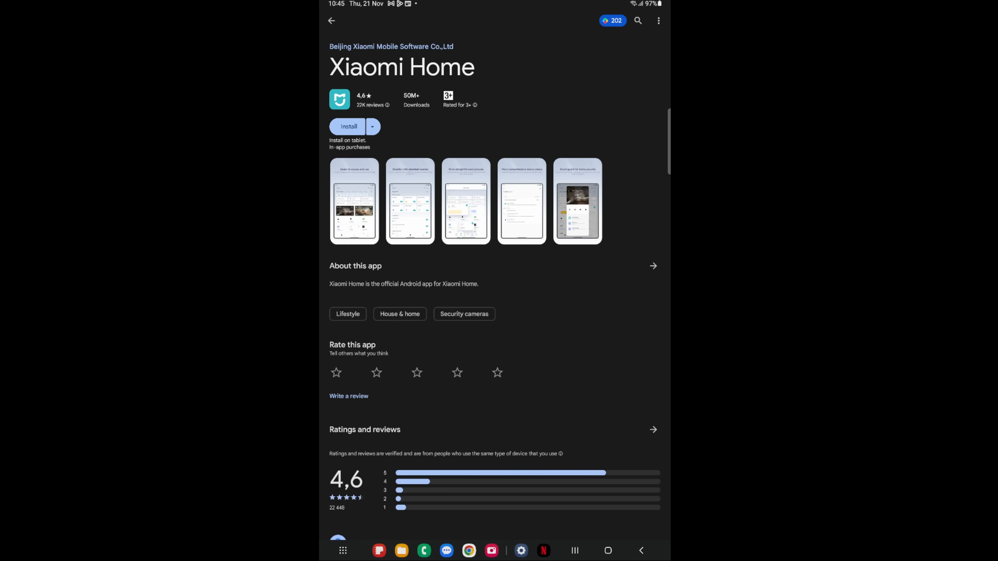
left_click(348, 126)
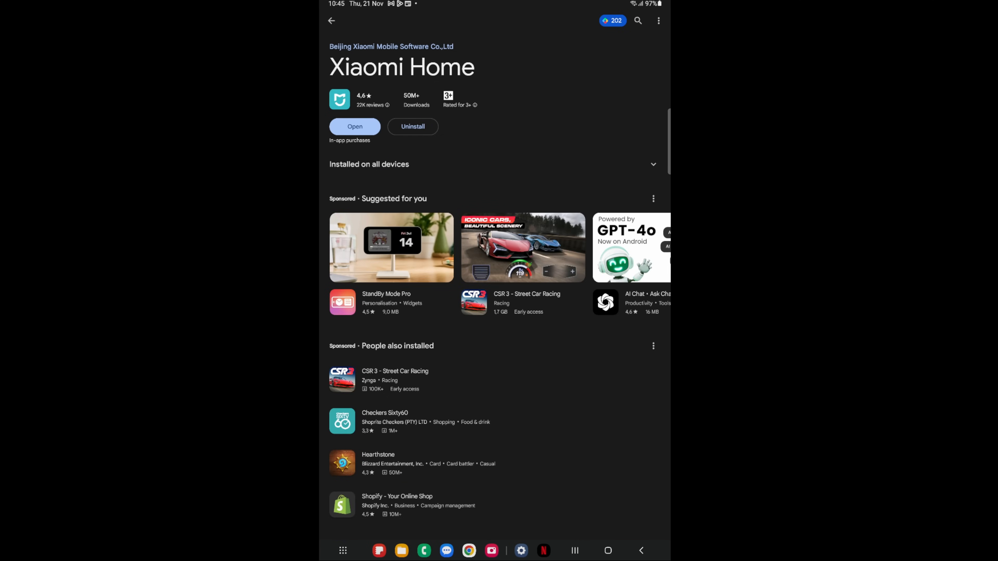
Step: Launch Xiaomi Home, attempt account creation, then sign in with the already-registered email instead
left_click(354, 125)
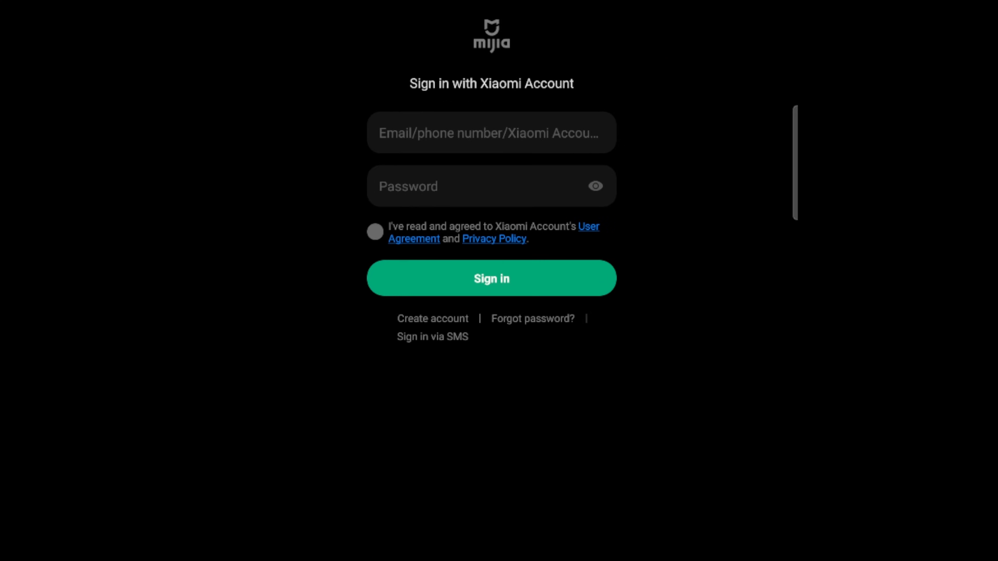
scroll("down", 3)
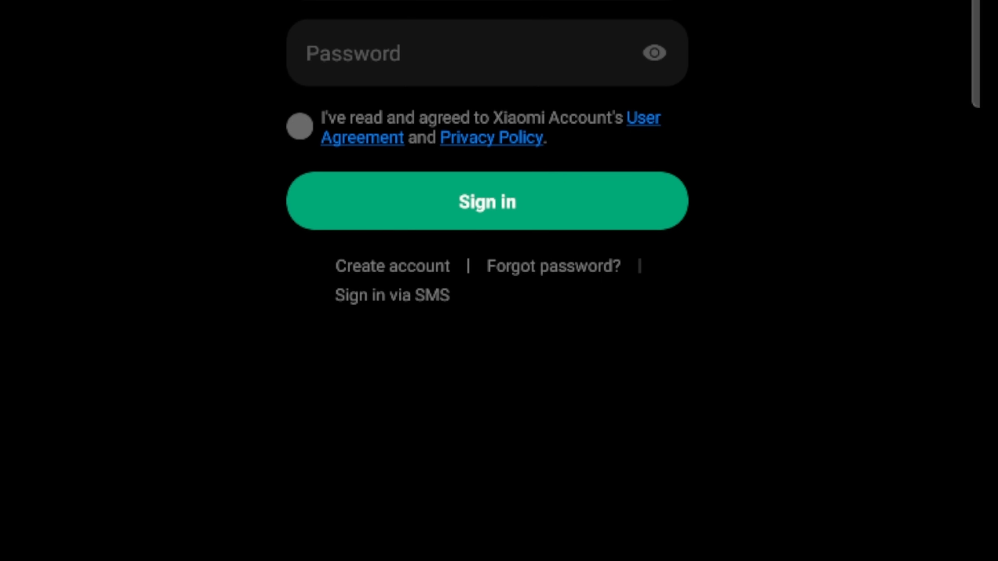
left_click(392, 266)
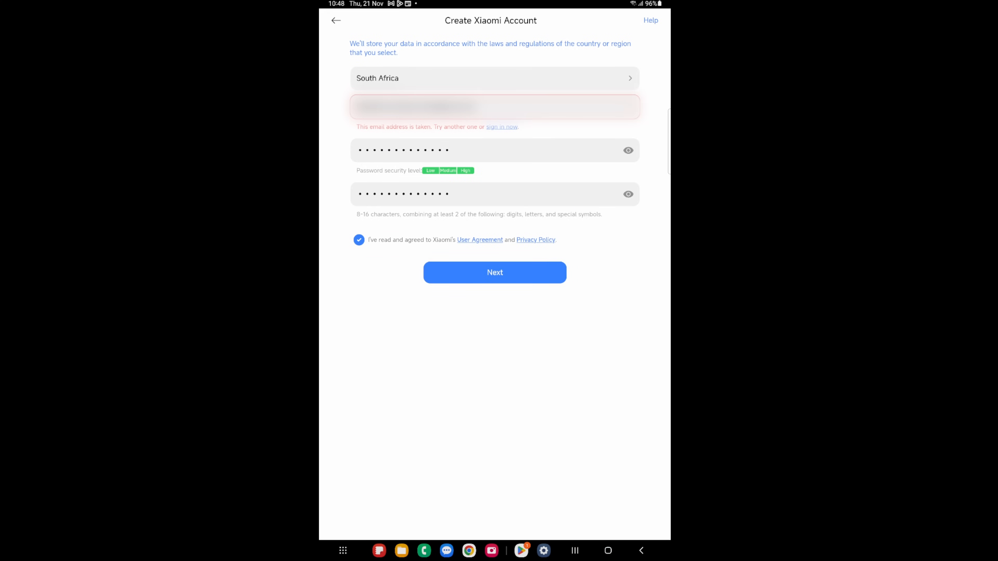
left_click(502, 127)
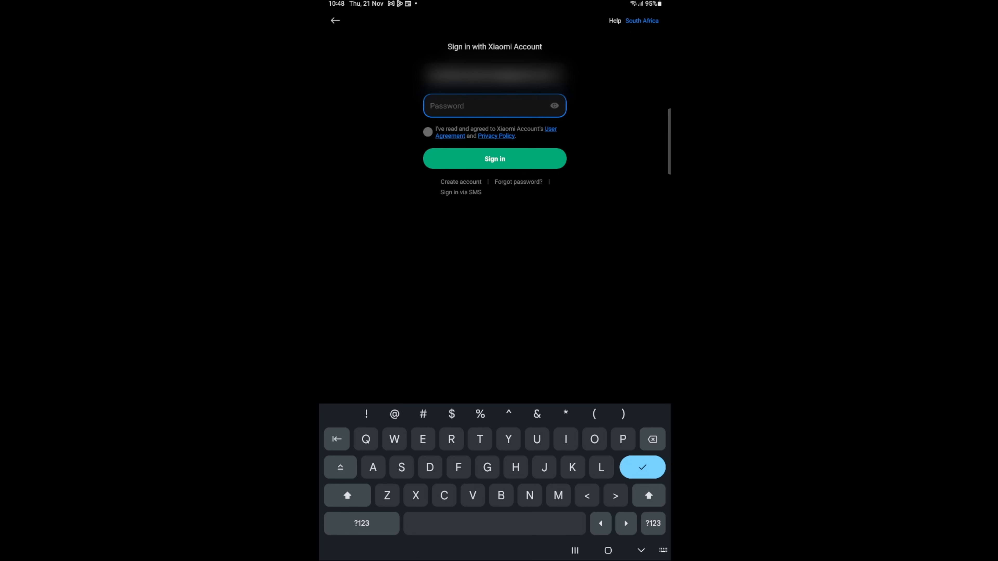
left_click(495, 159)
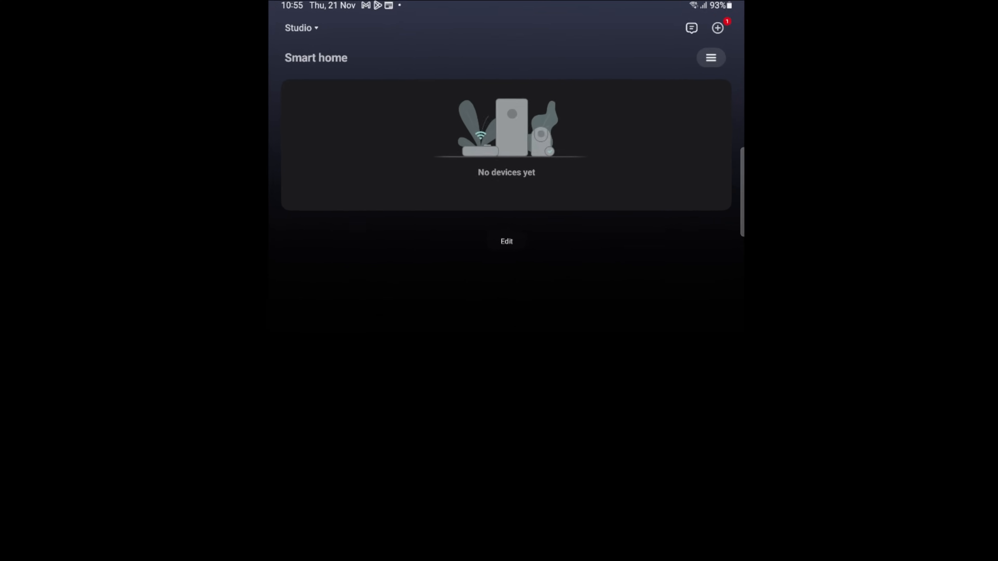
Step: Review the Studio home in home management and return to the home screen
left_click(301, 28)
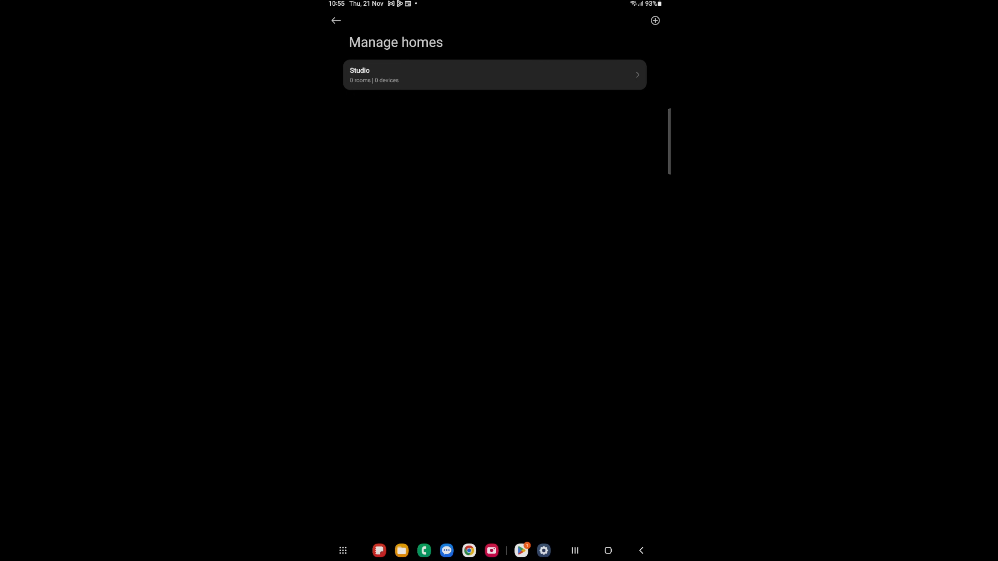
left_click(655, 20)
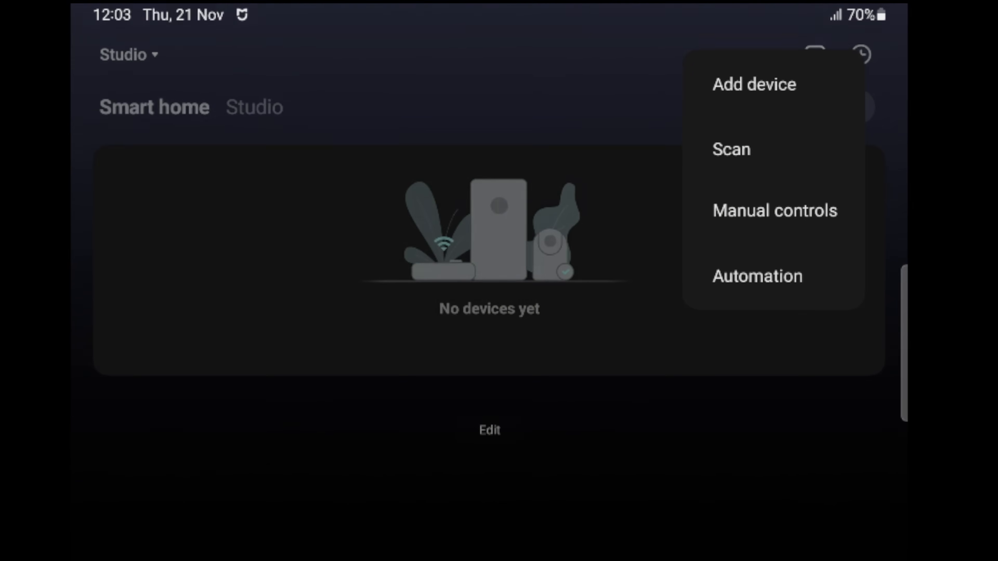
Step: Start adding the router as a new device and go join its setup Wi-Fi network
left_click(754, 85)
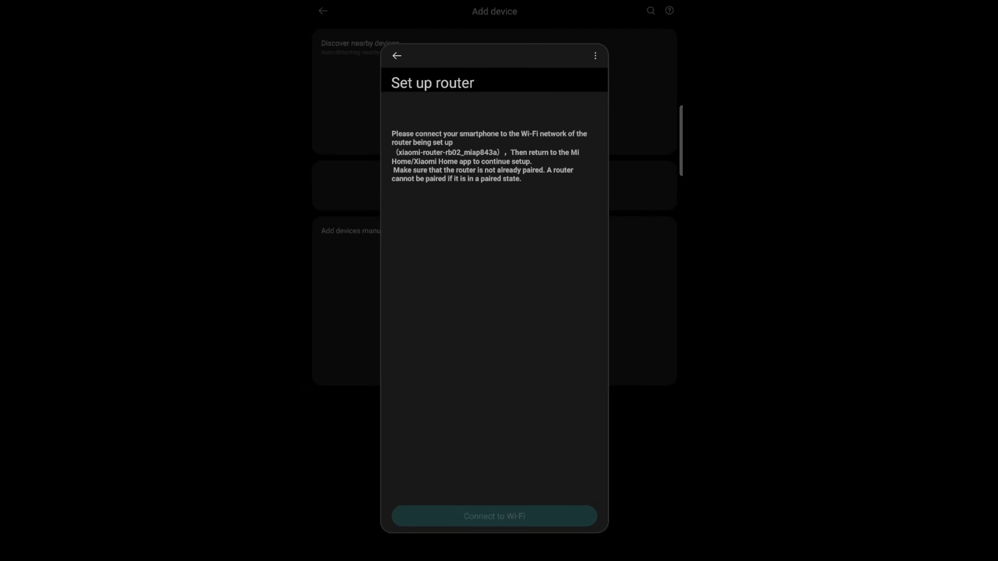
left_click(494, 516)
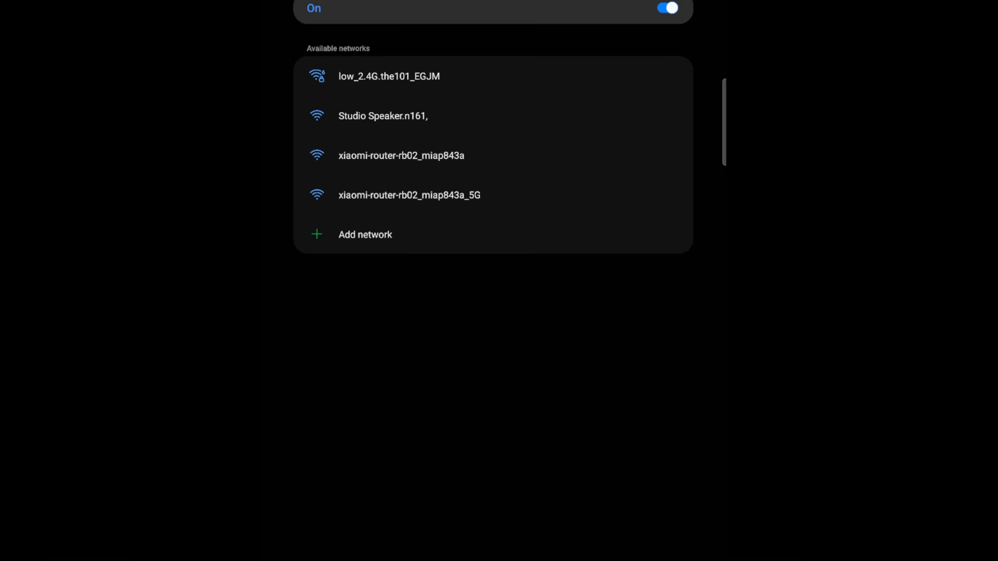
Step: Connect to the xiaomi-router-rb02_miap843a setup network
left_click(401, 155)
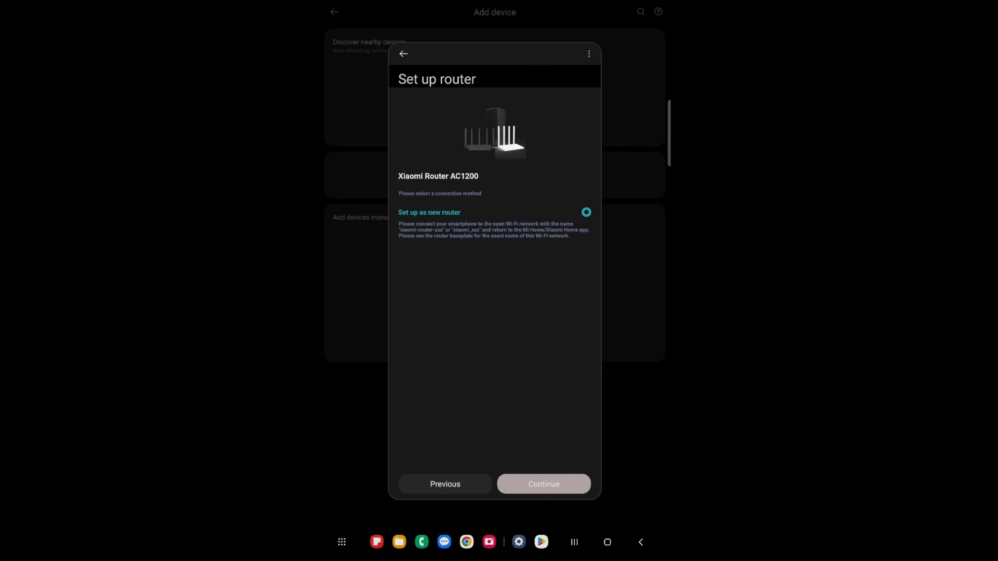
left_click(543, 484)
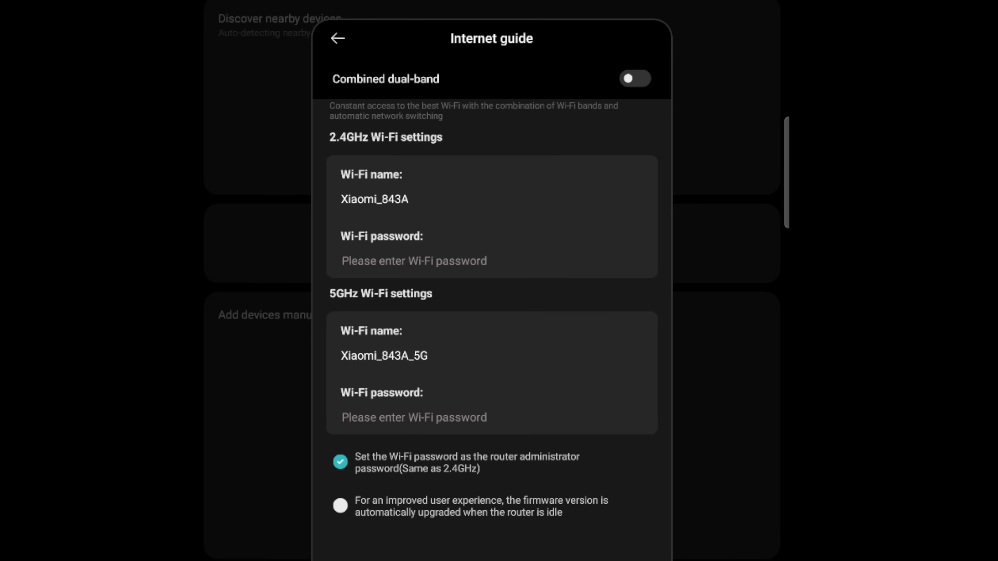
left_click(634, 79)
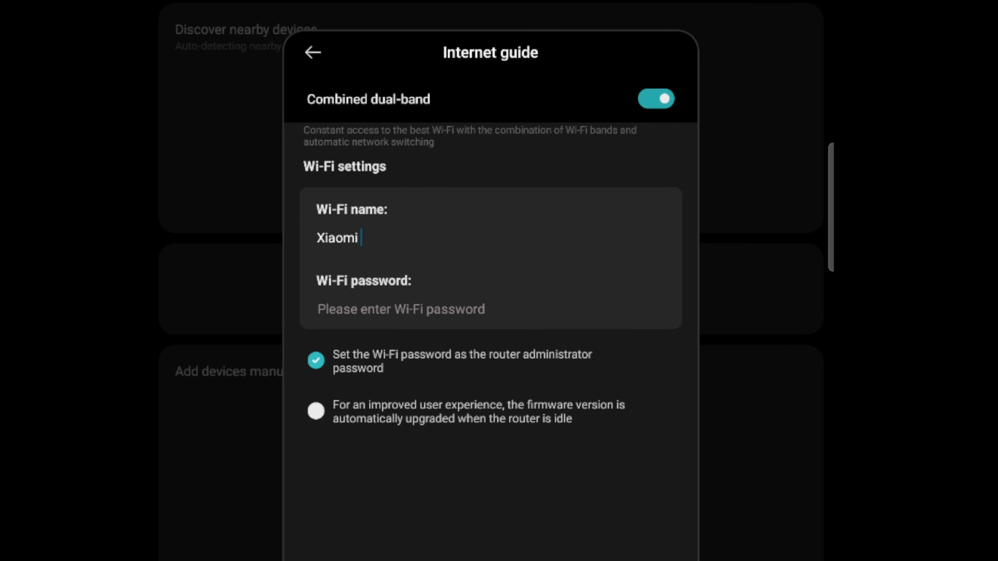
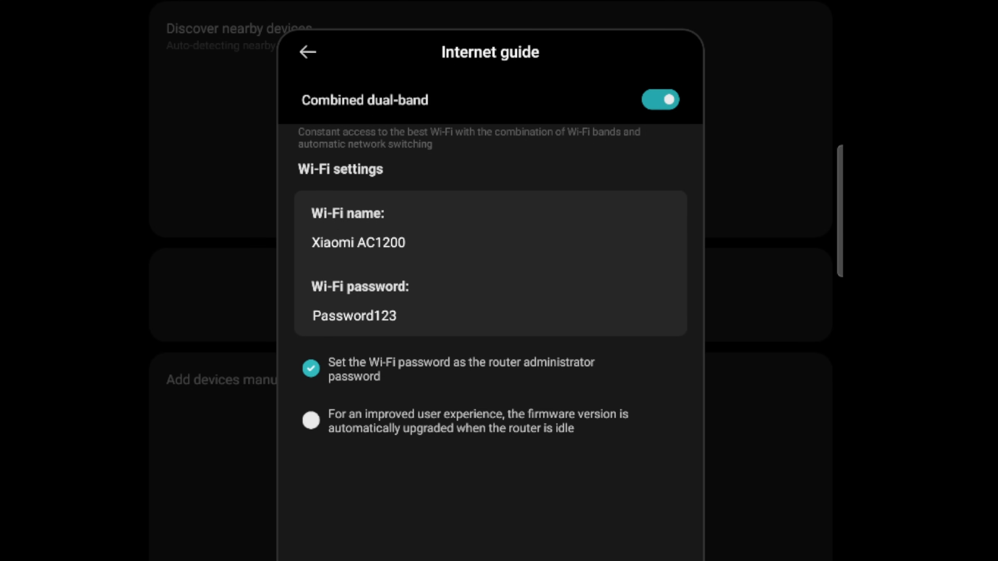
left_click(311, 368)
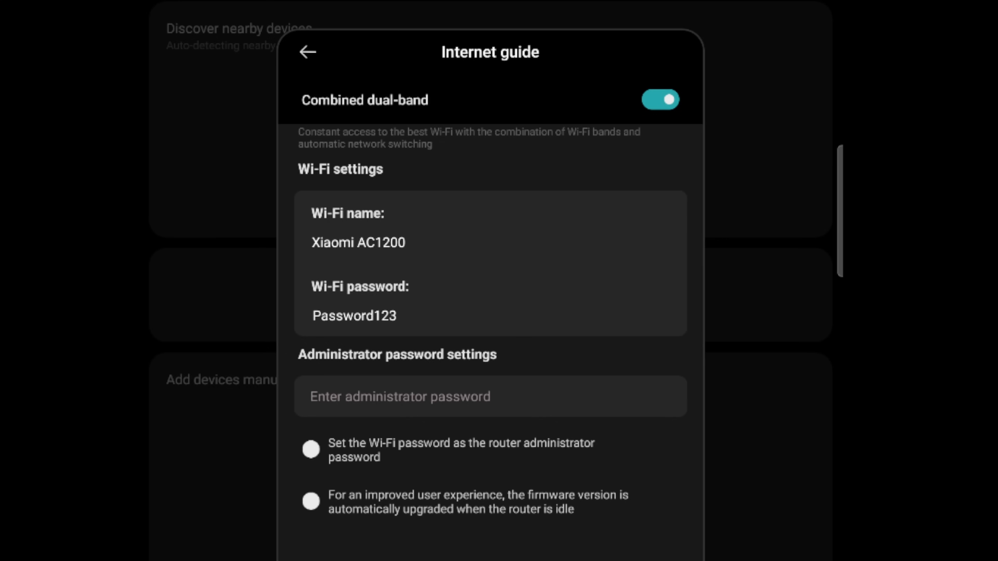
Step: Set the router administrator password to complete the Internet guide
left_click(311, 448)
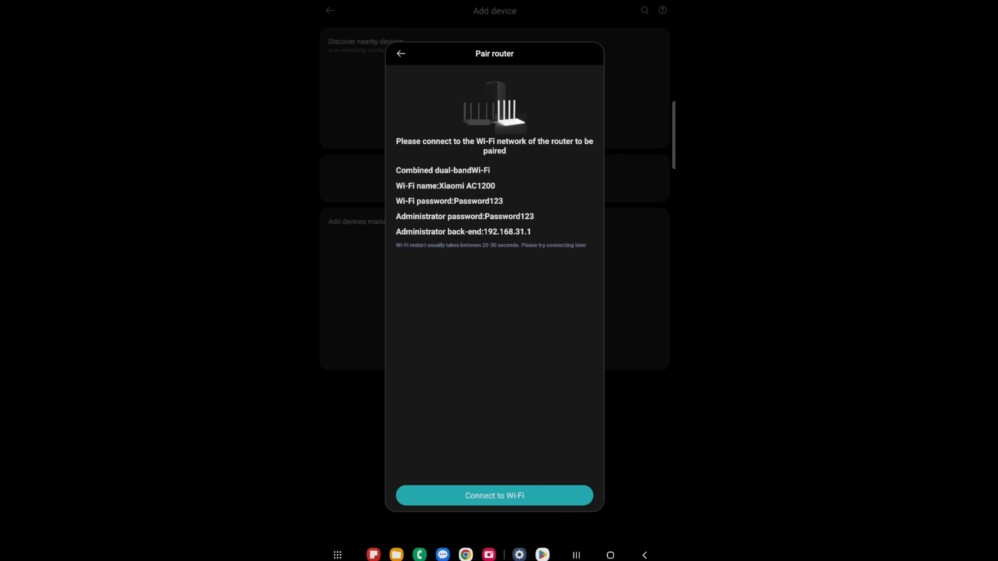
Step: Go to the phone's Wi-Fi list and select the new Xiaomi AC1200 network
left_click(494, 496)
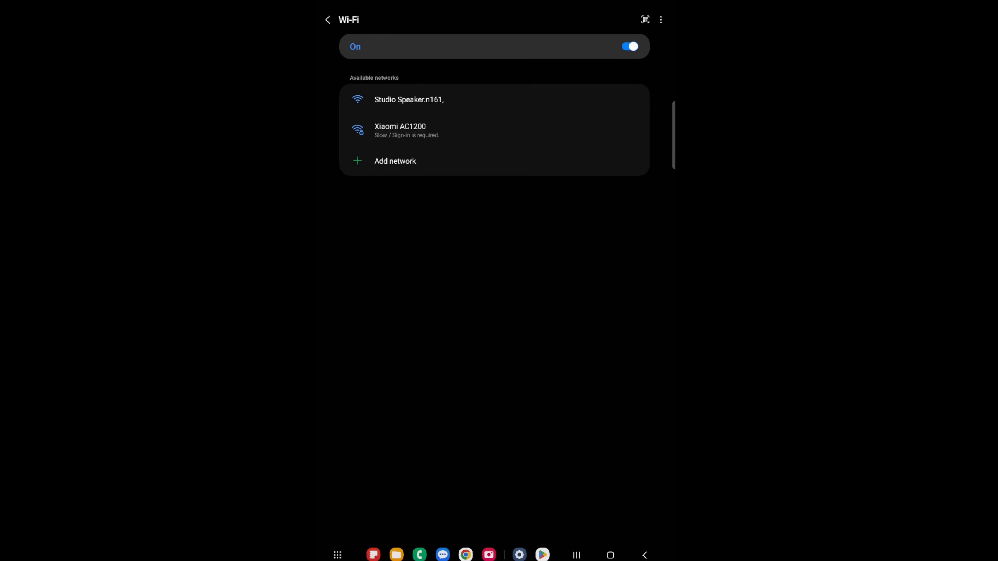
left_click(400, 130)
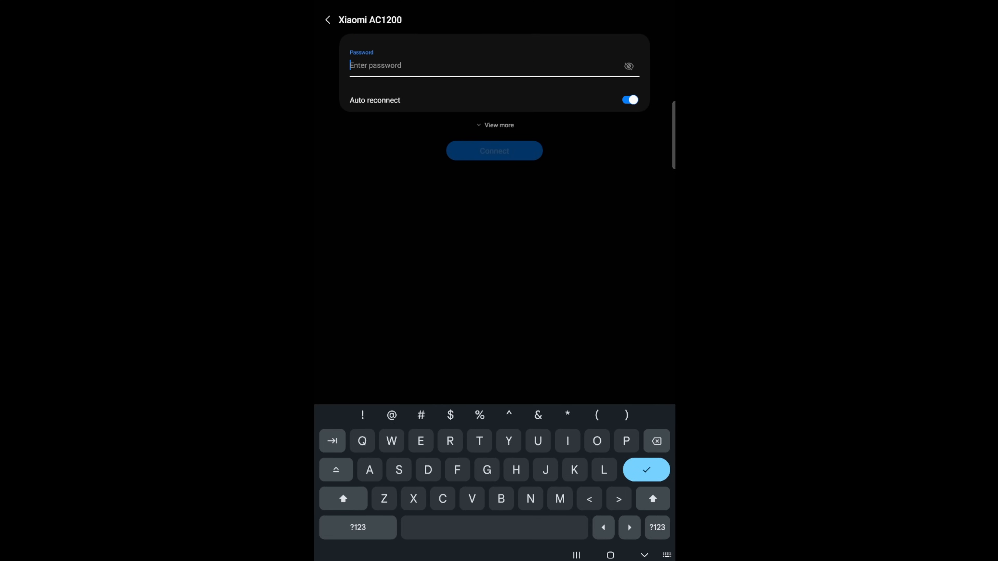
Step: Join the router's Wi-Fi, pair the Xiaomi AC1200, assign it to Studio and keep its name
left_click(494, 150)
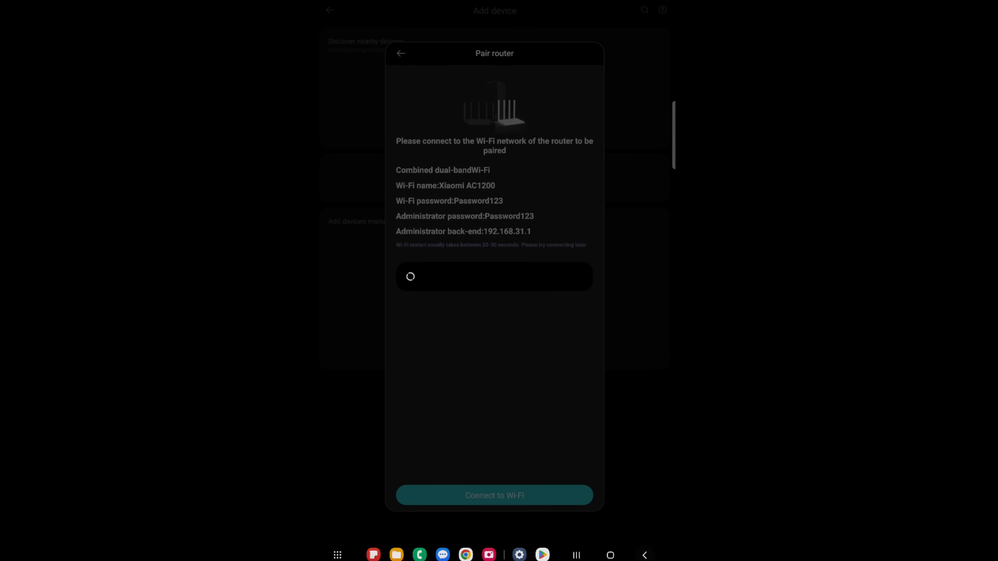
left_click(494, 496)
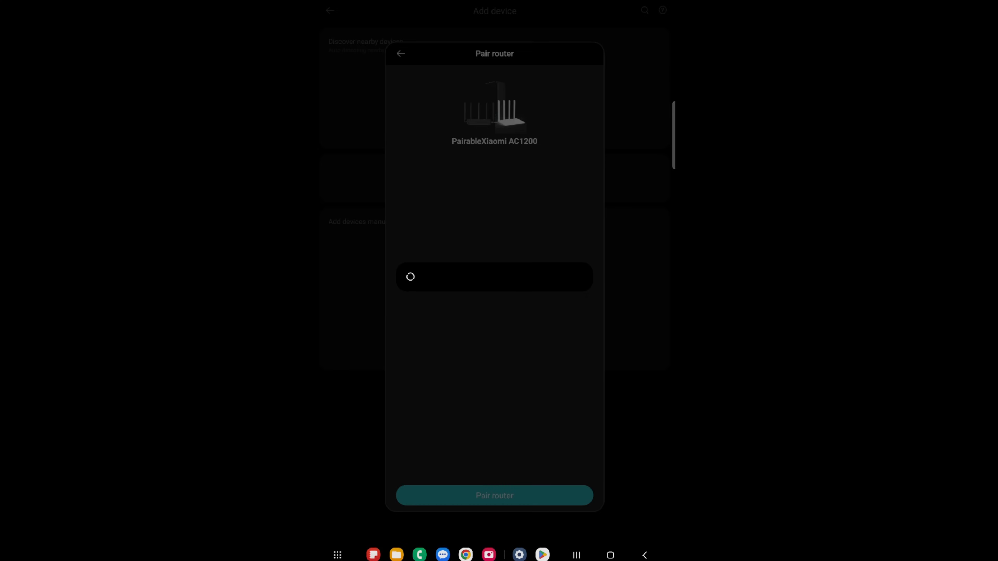
left_click(494, 496)
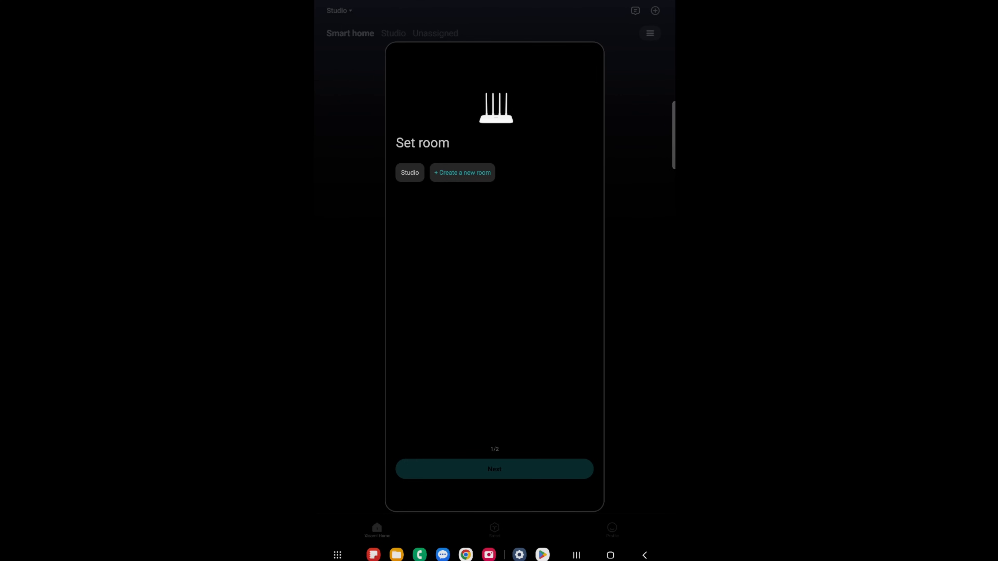
left_click(410, 172)
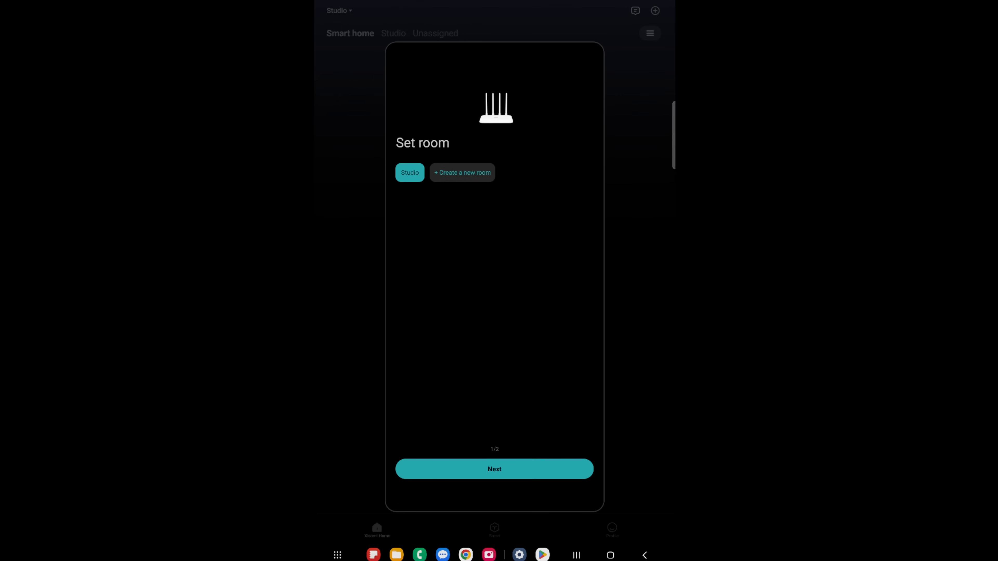
left_click(495, 469)
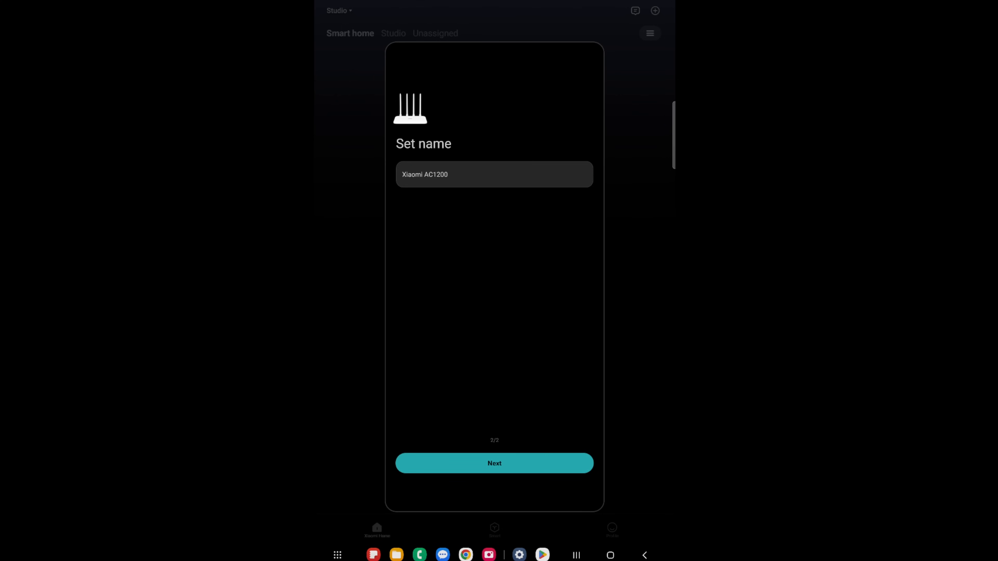
left_click(494, 463)
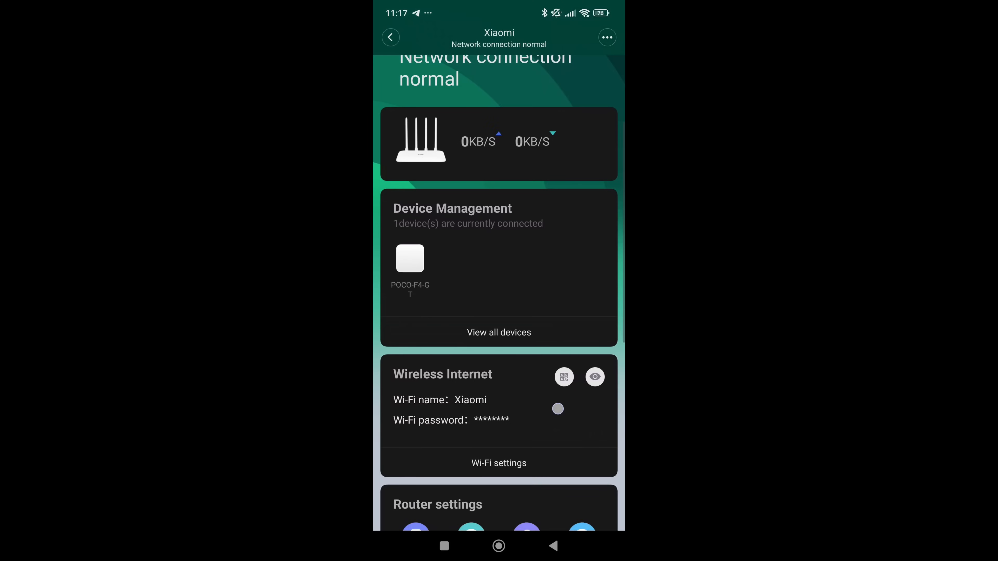
Step: Enable Wi-Fi Auto Reconnect in the router's Wi-Fi settings and confirm the change
left_click(499, 333)
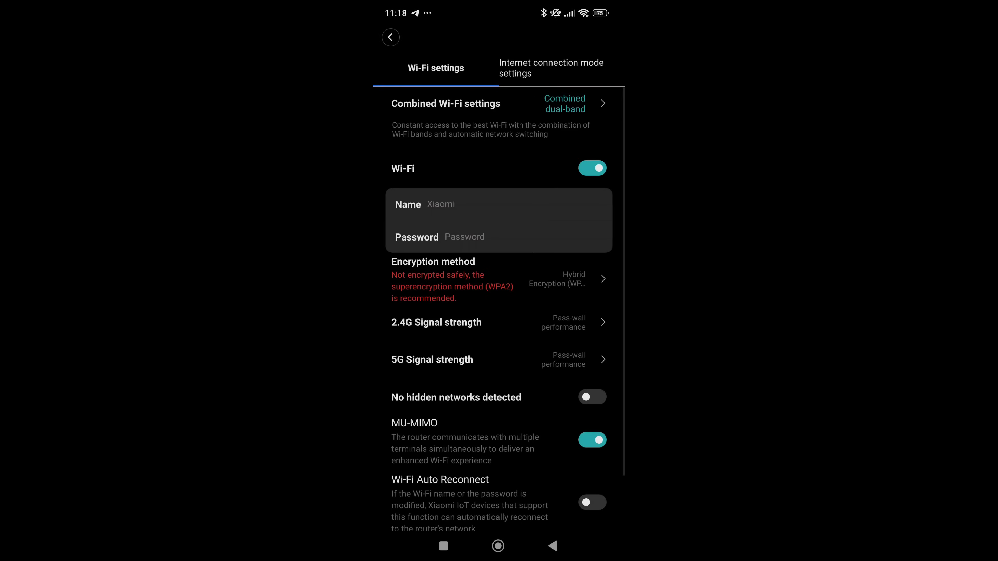
left_click(592, 503)
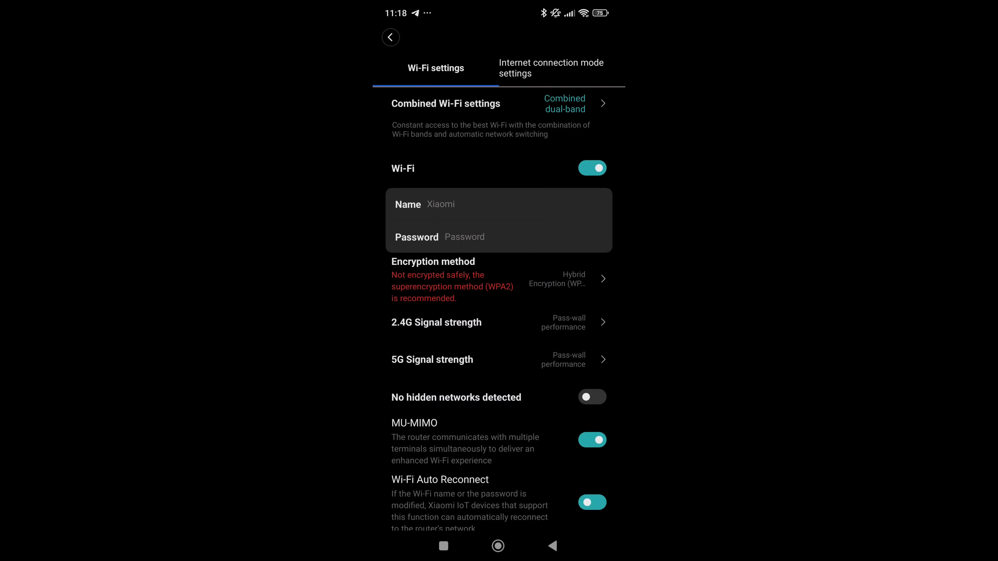
scroll("down", 3)
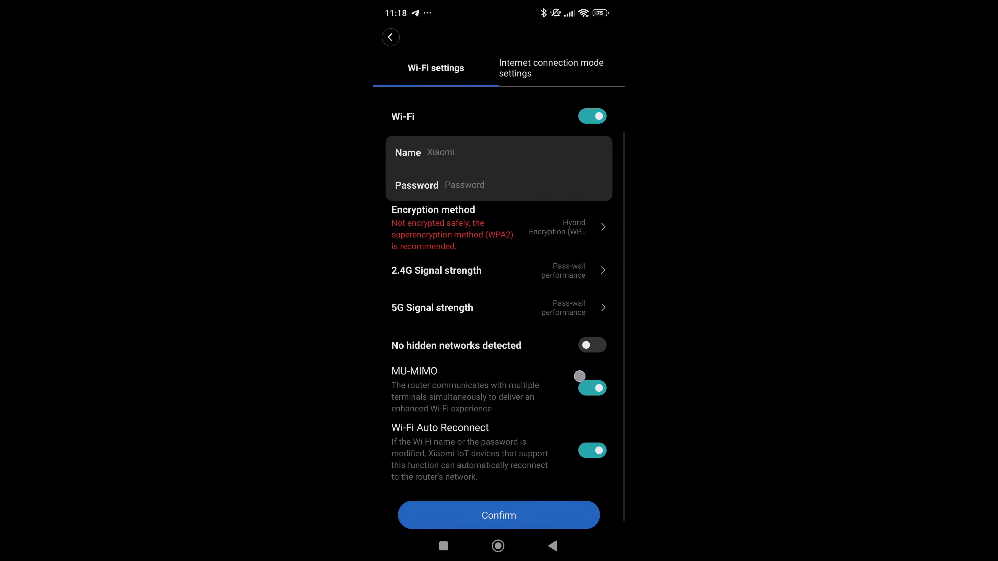
left_click(498, 515)
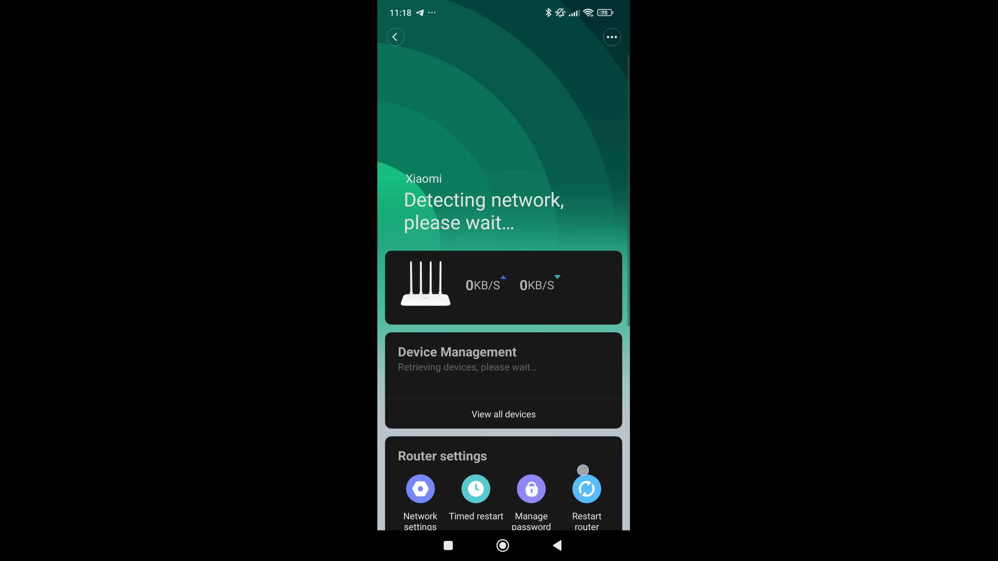
Step: Scroll to Router optimisation and launch the Wi-Fi optimisation scan
scroll("down", 3)
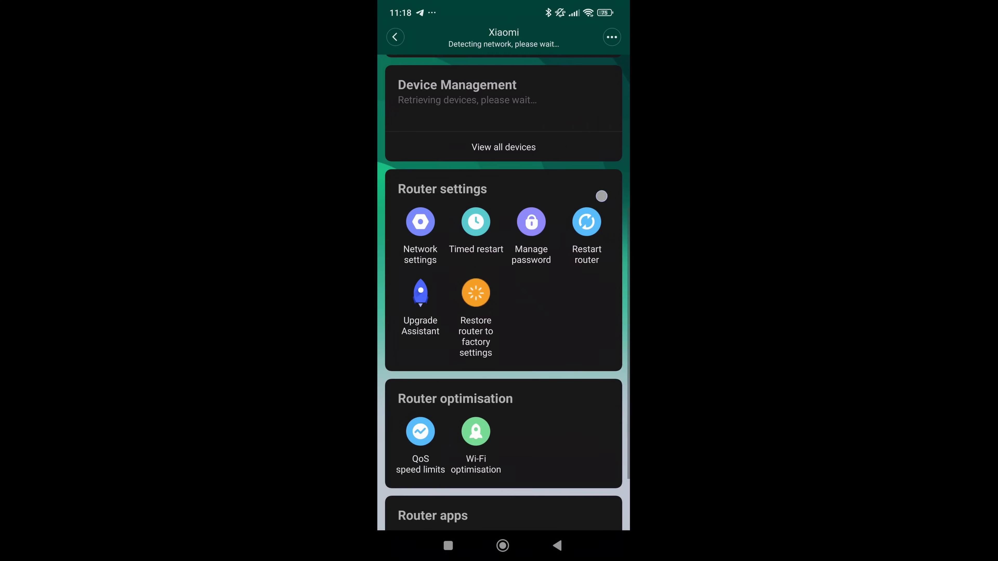
scroll("down", 3)
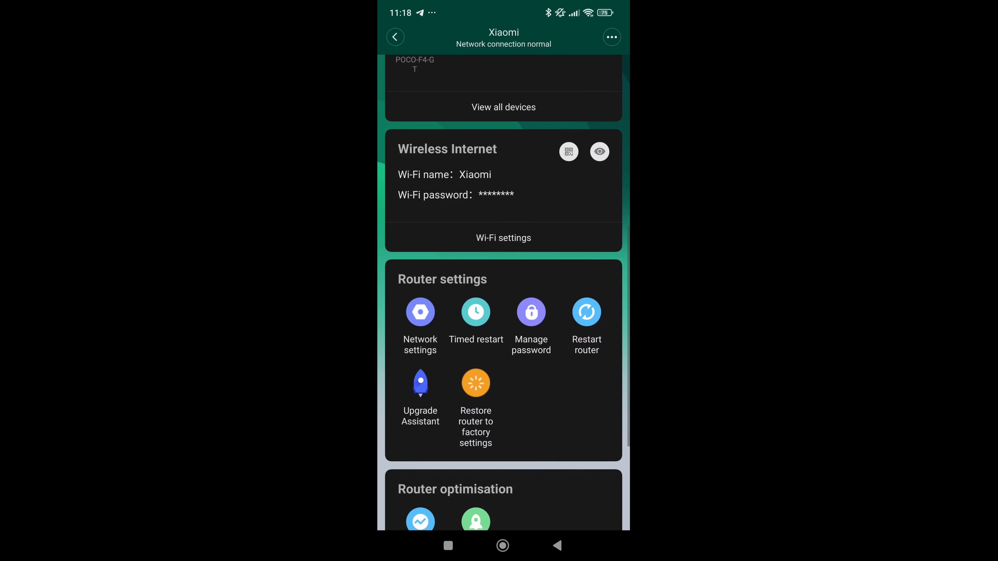
scroll("up", 3)
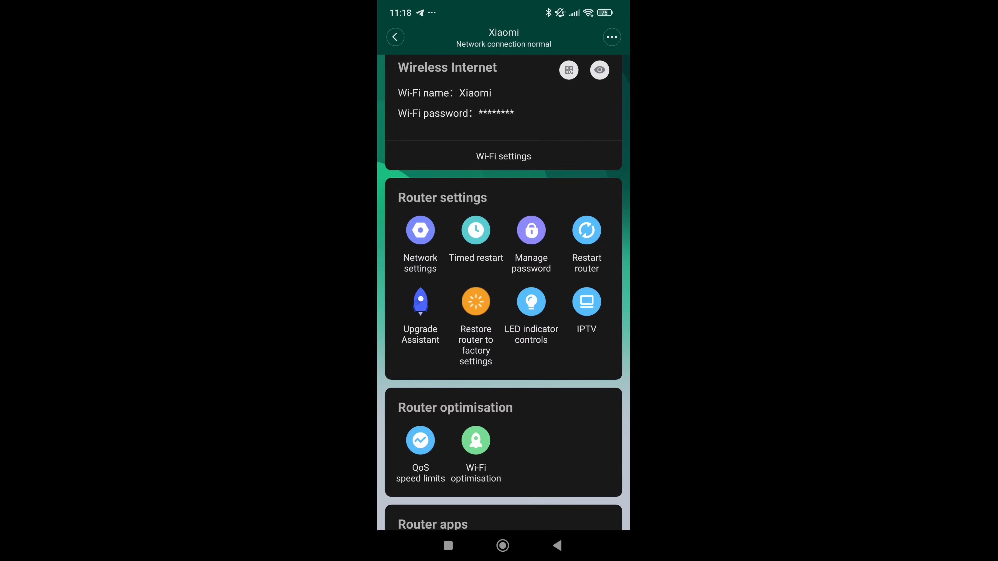
scroll("down", 3)
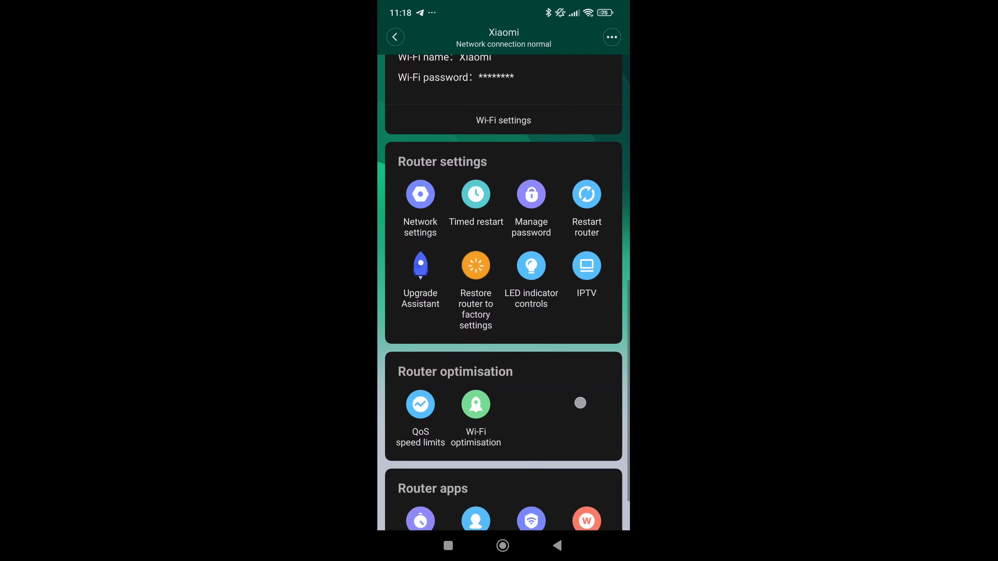
scroll("up", 3)
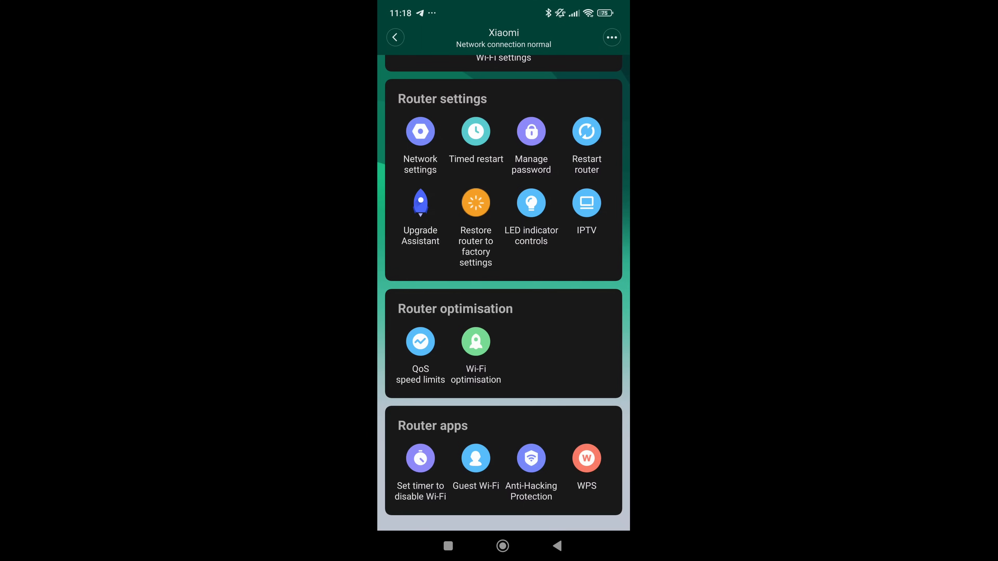
left_click(476, 342)
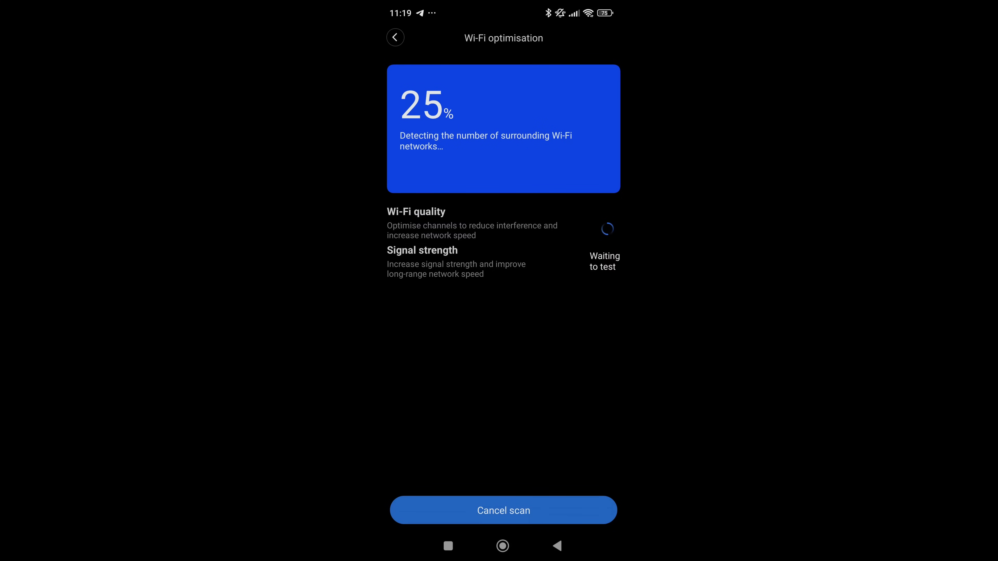
Step: Cancel the running scan, returning to the dashboard with Guest Wi-Fi, Anti-Hacking Protection and WPS apps
left_click(395, 37)
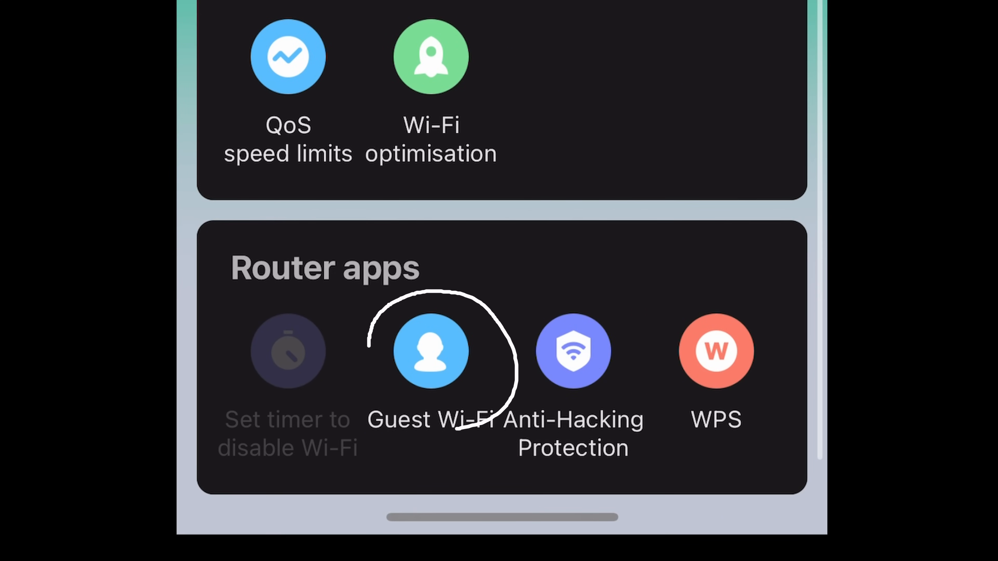
left_click(431, 350)
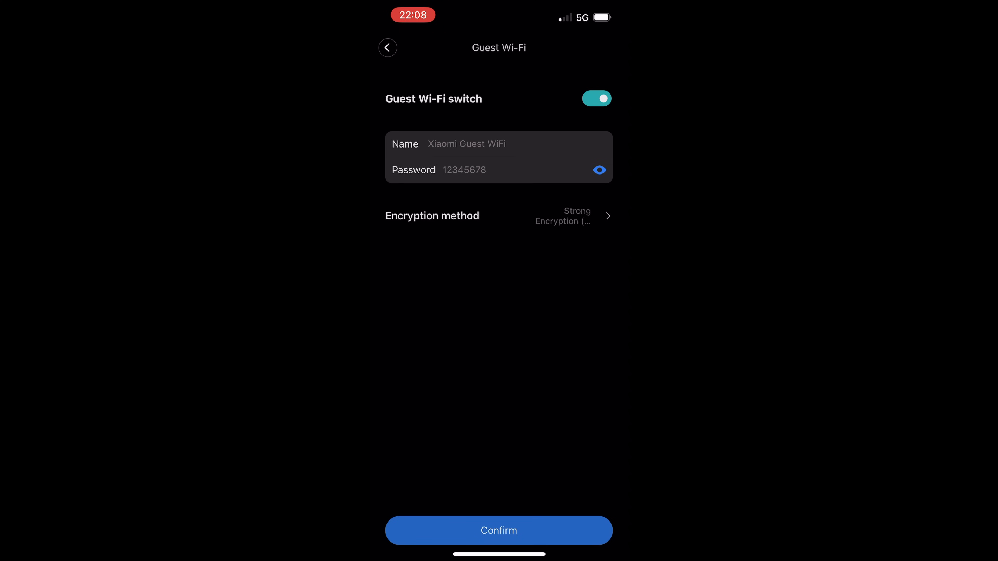
left_click(499, 531)
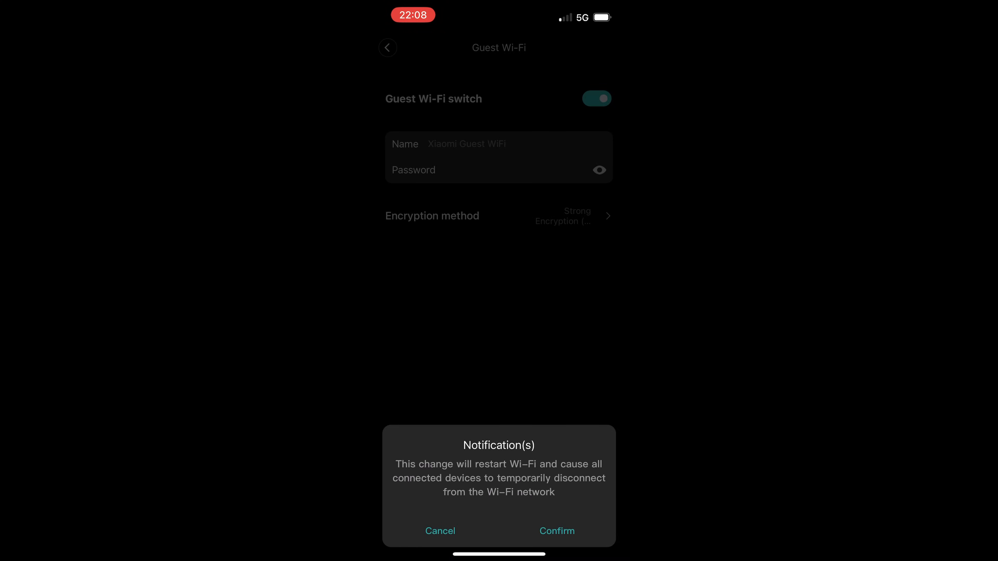
left_click(556, 531)
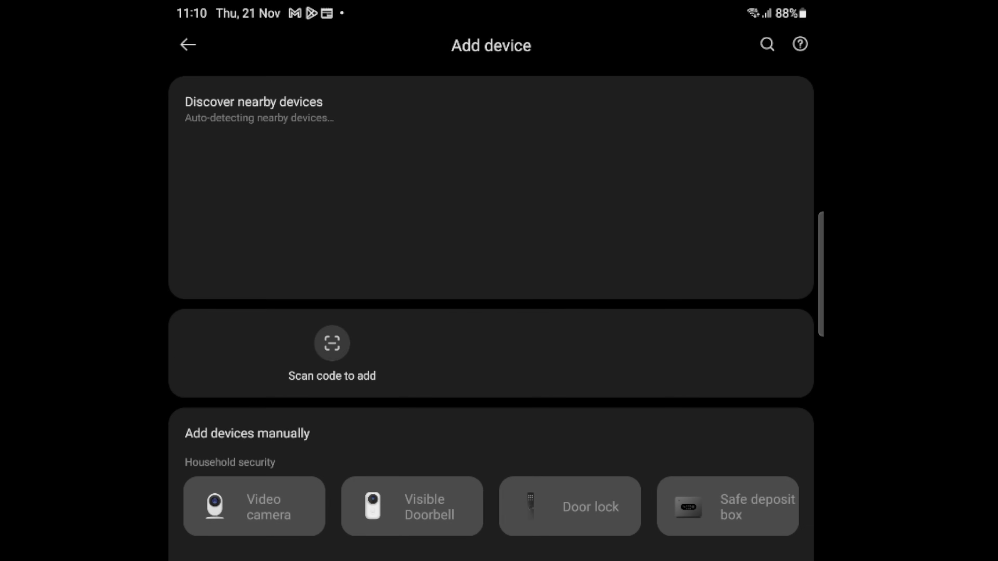
scroll("down", 3)
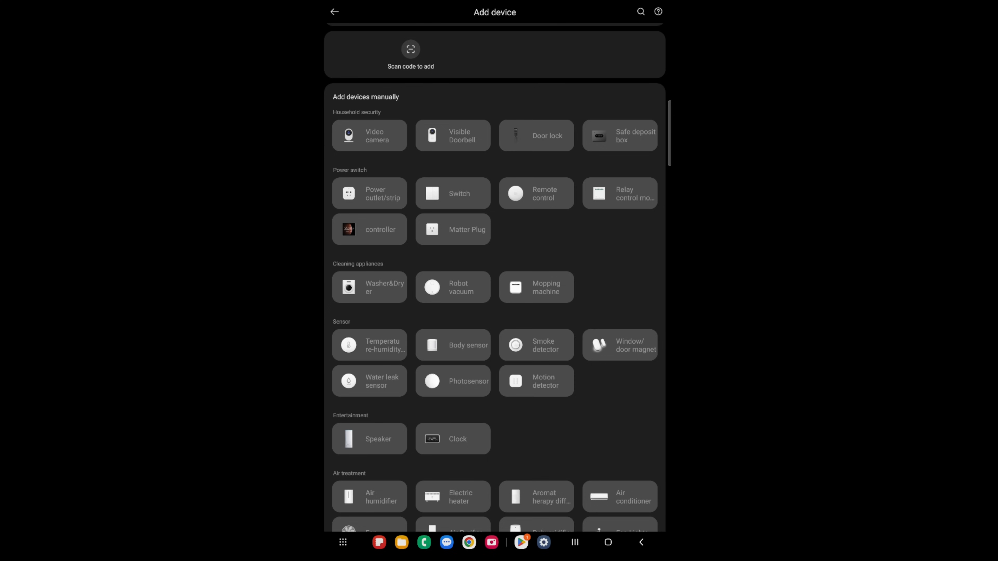
scroll("down", 3)
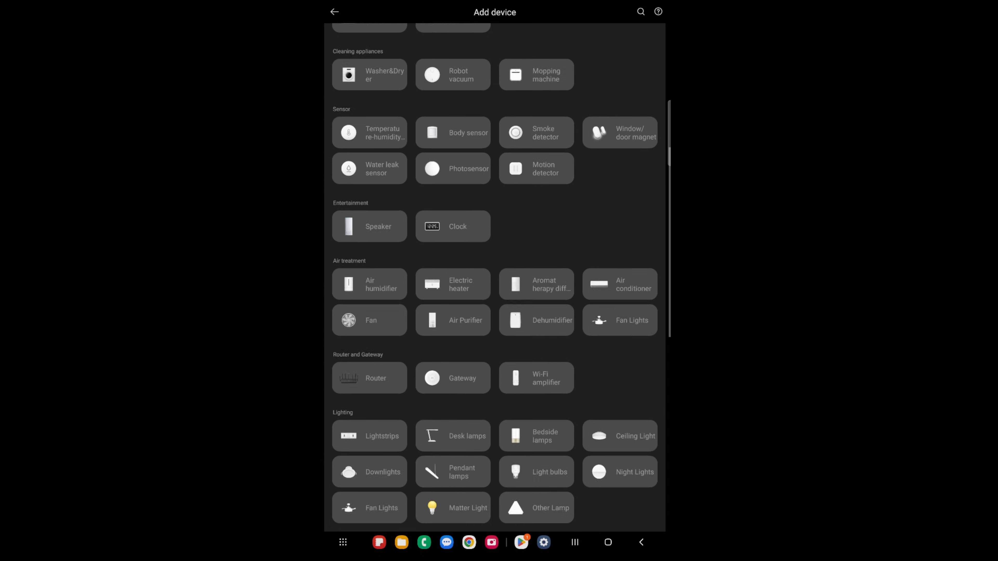
scroll("down", 3)
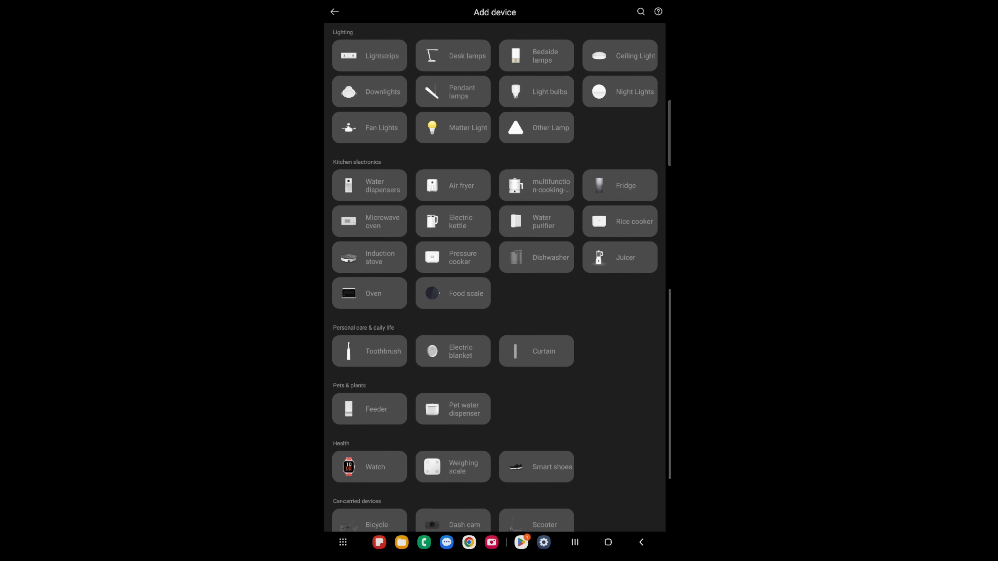